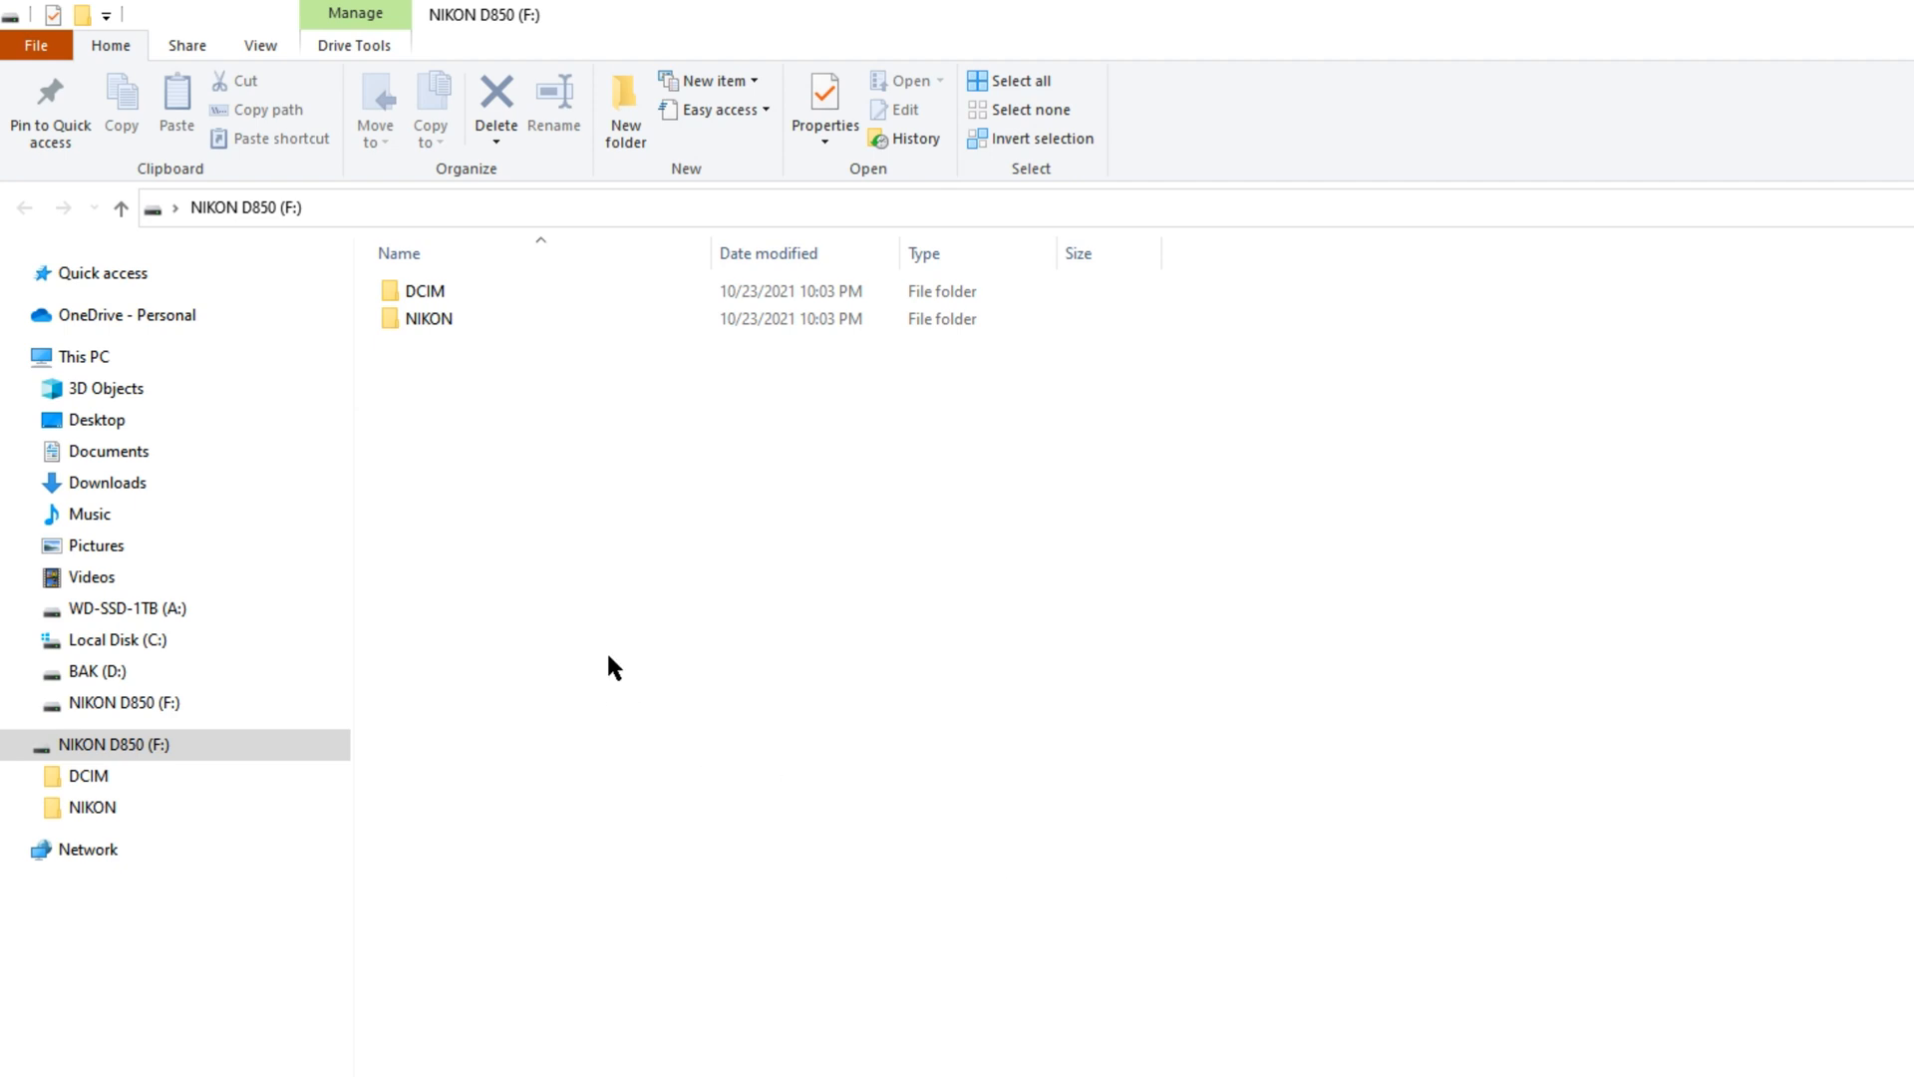
pyautogui.moveTo(467, 447)
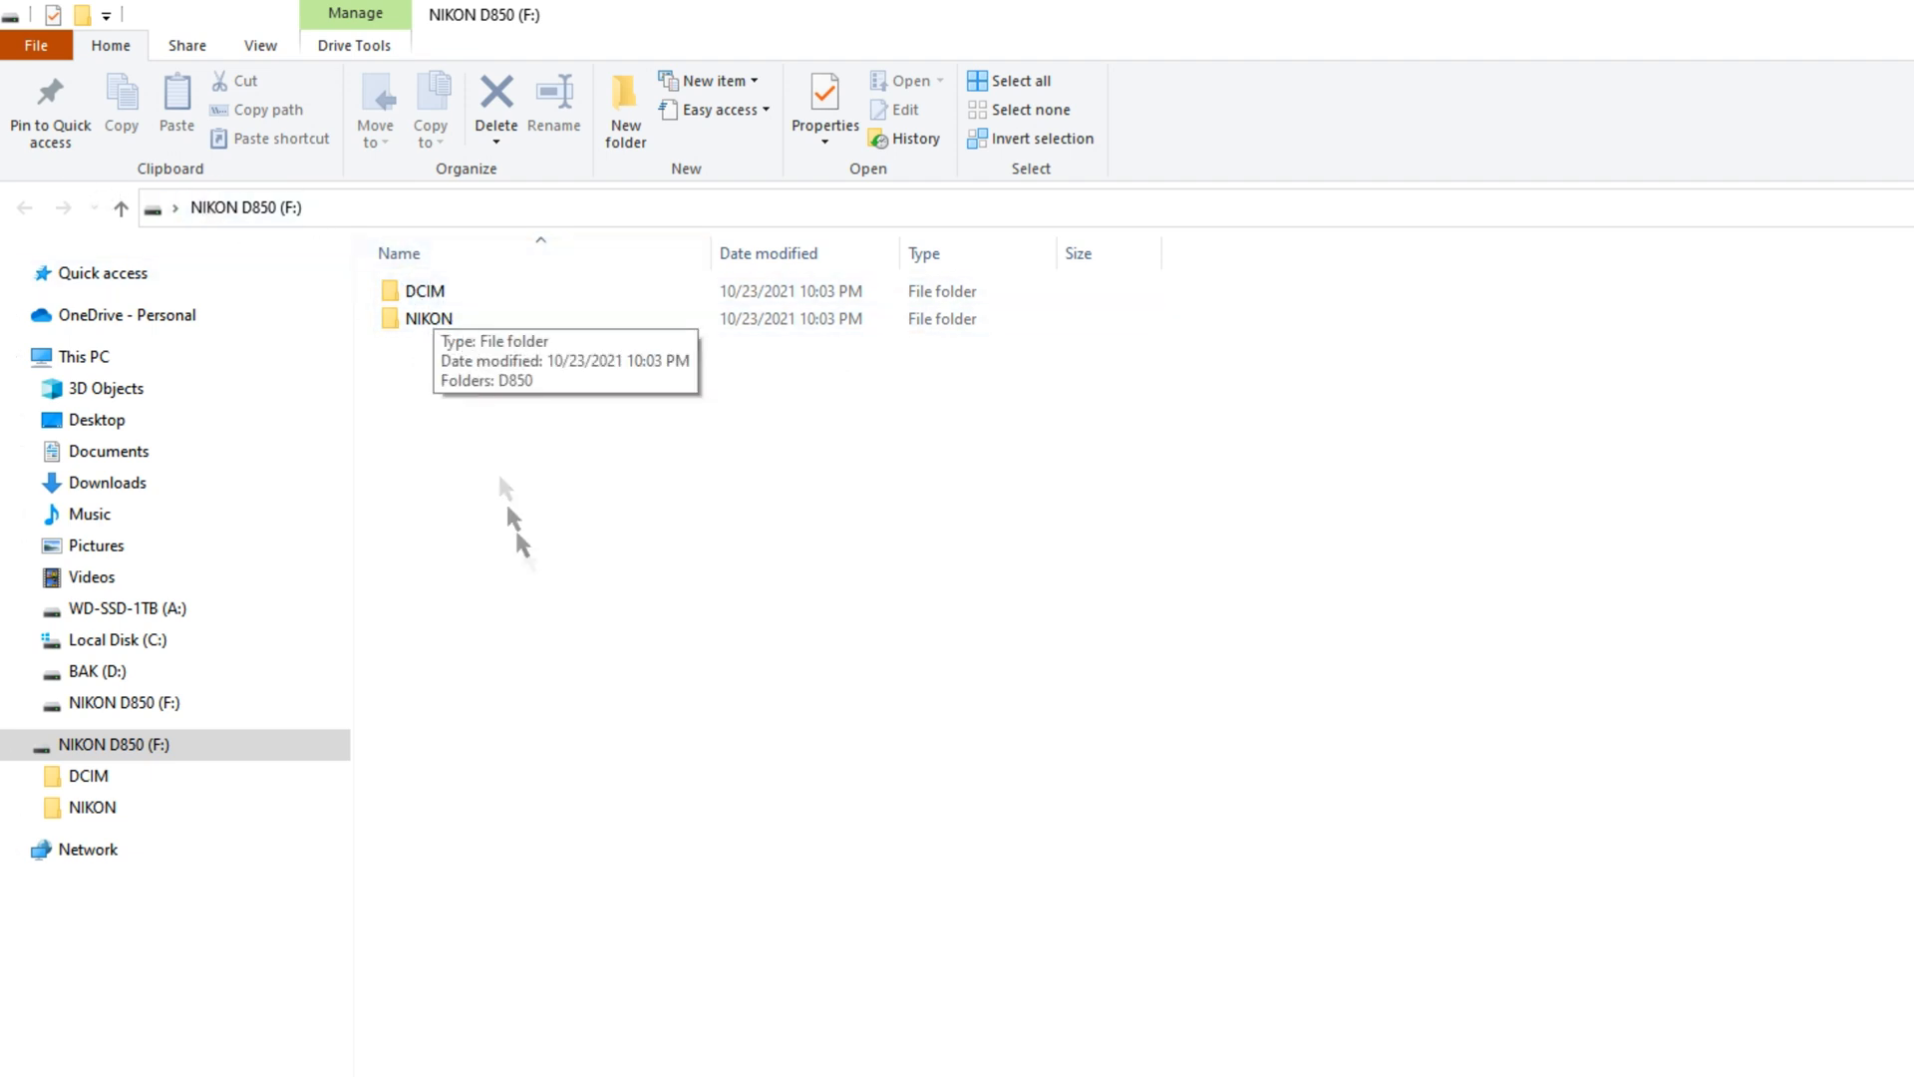
# Add a new folder named TEST beside the DCIM and NIKON folders on the card
pyautogui.rightClick(512, 501)
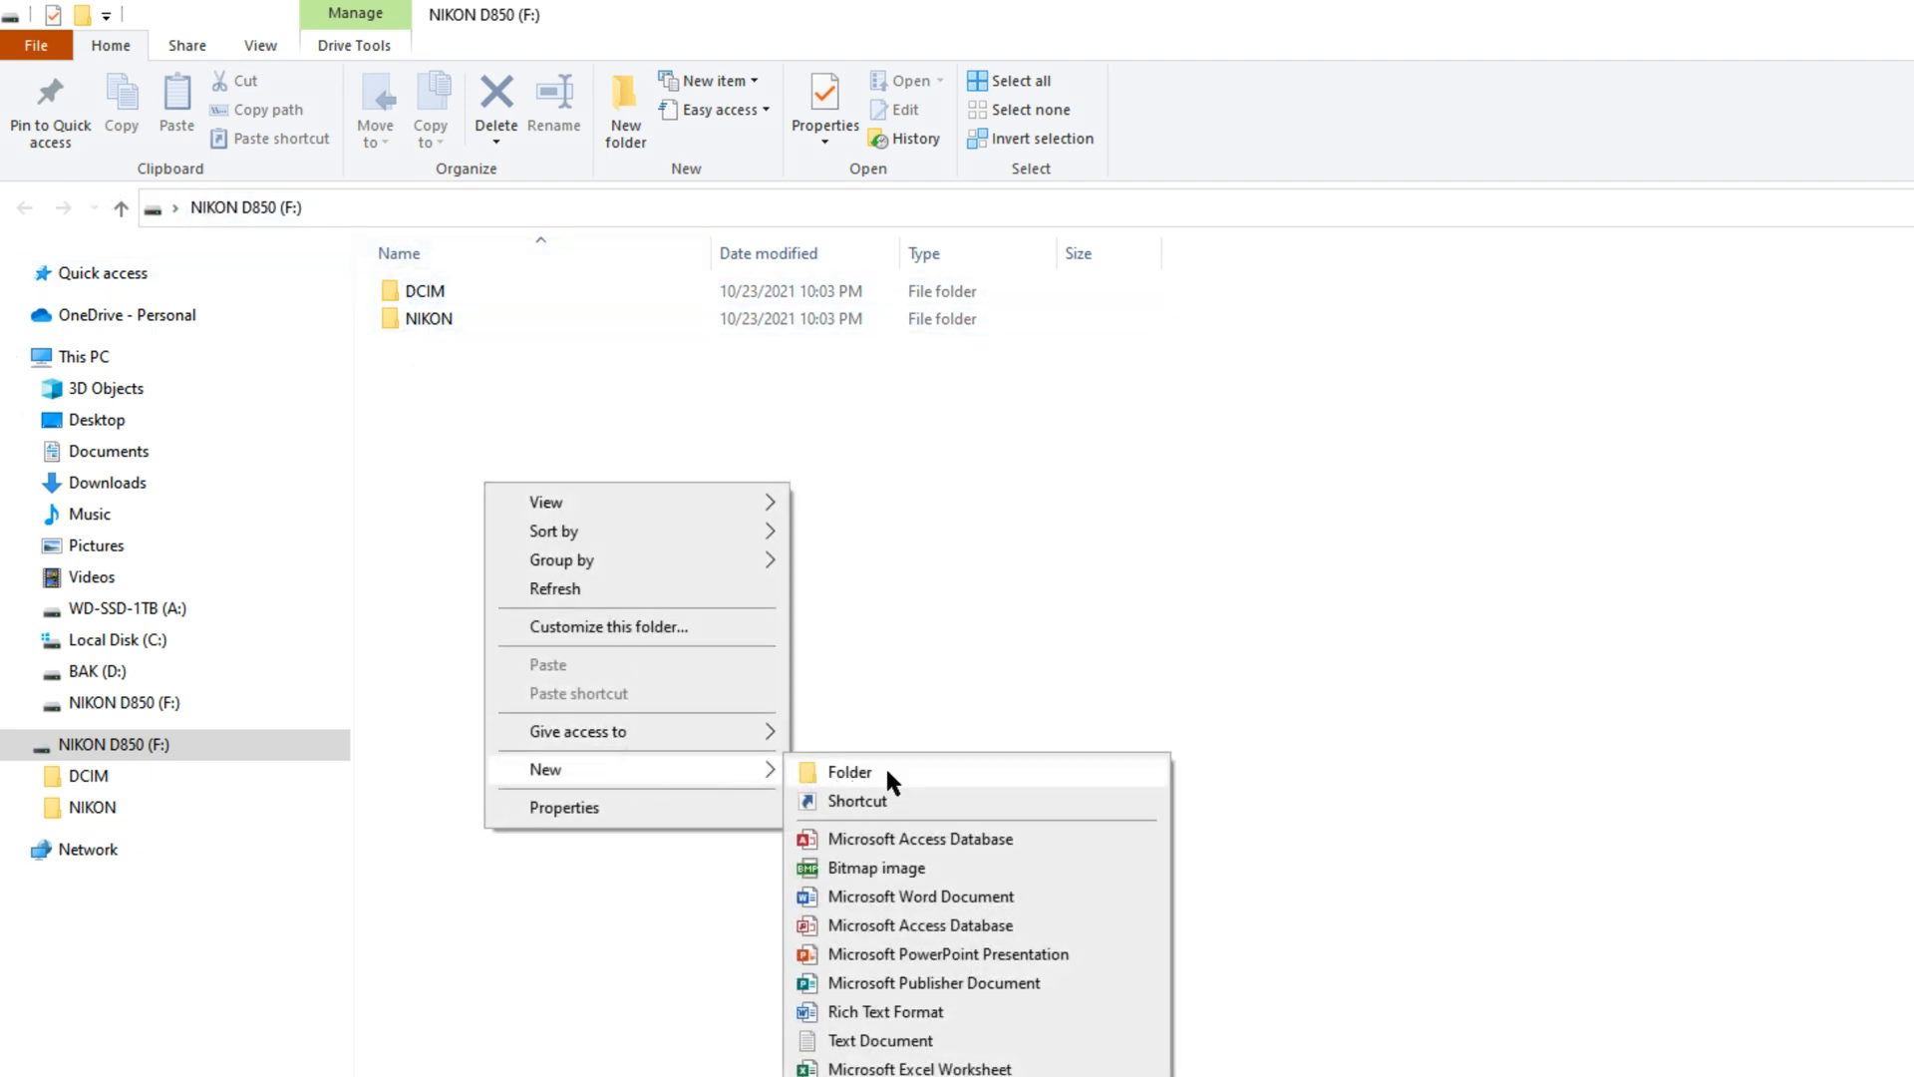
pyautogui.click(850, 772)
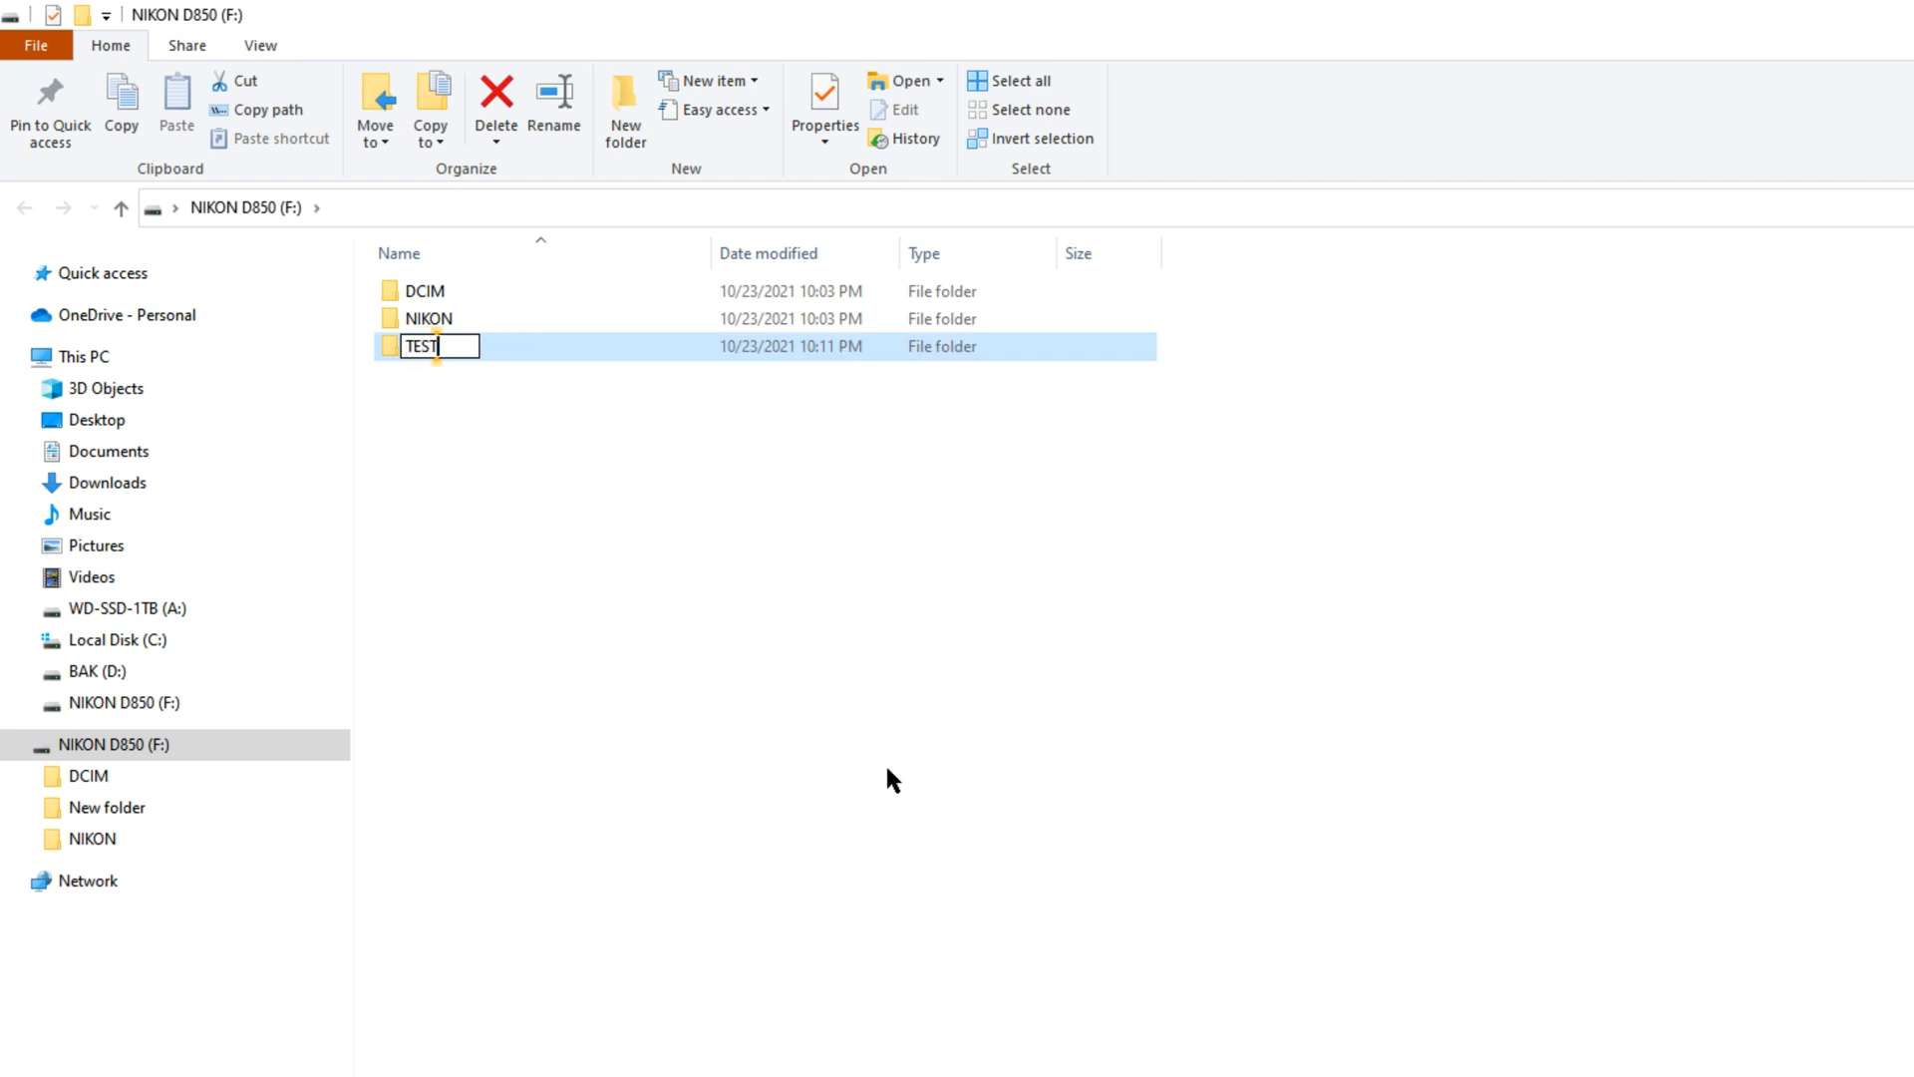
pyautogui.click(115, 702)
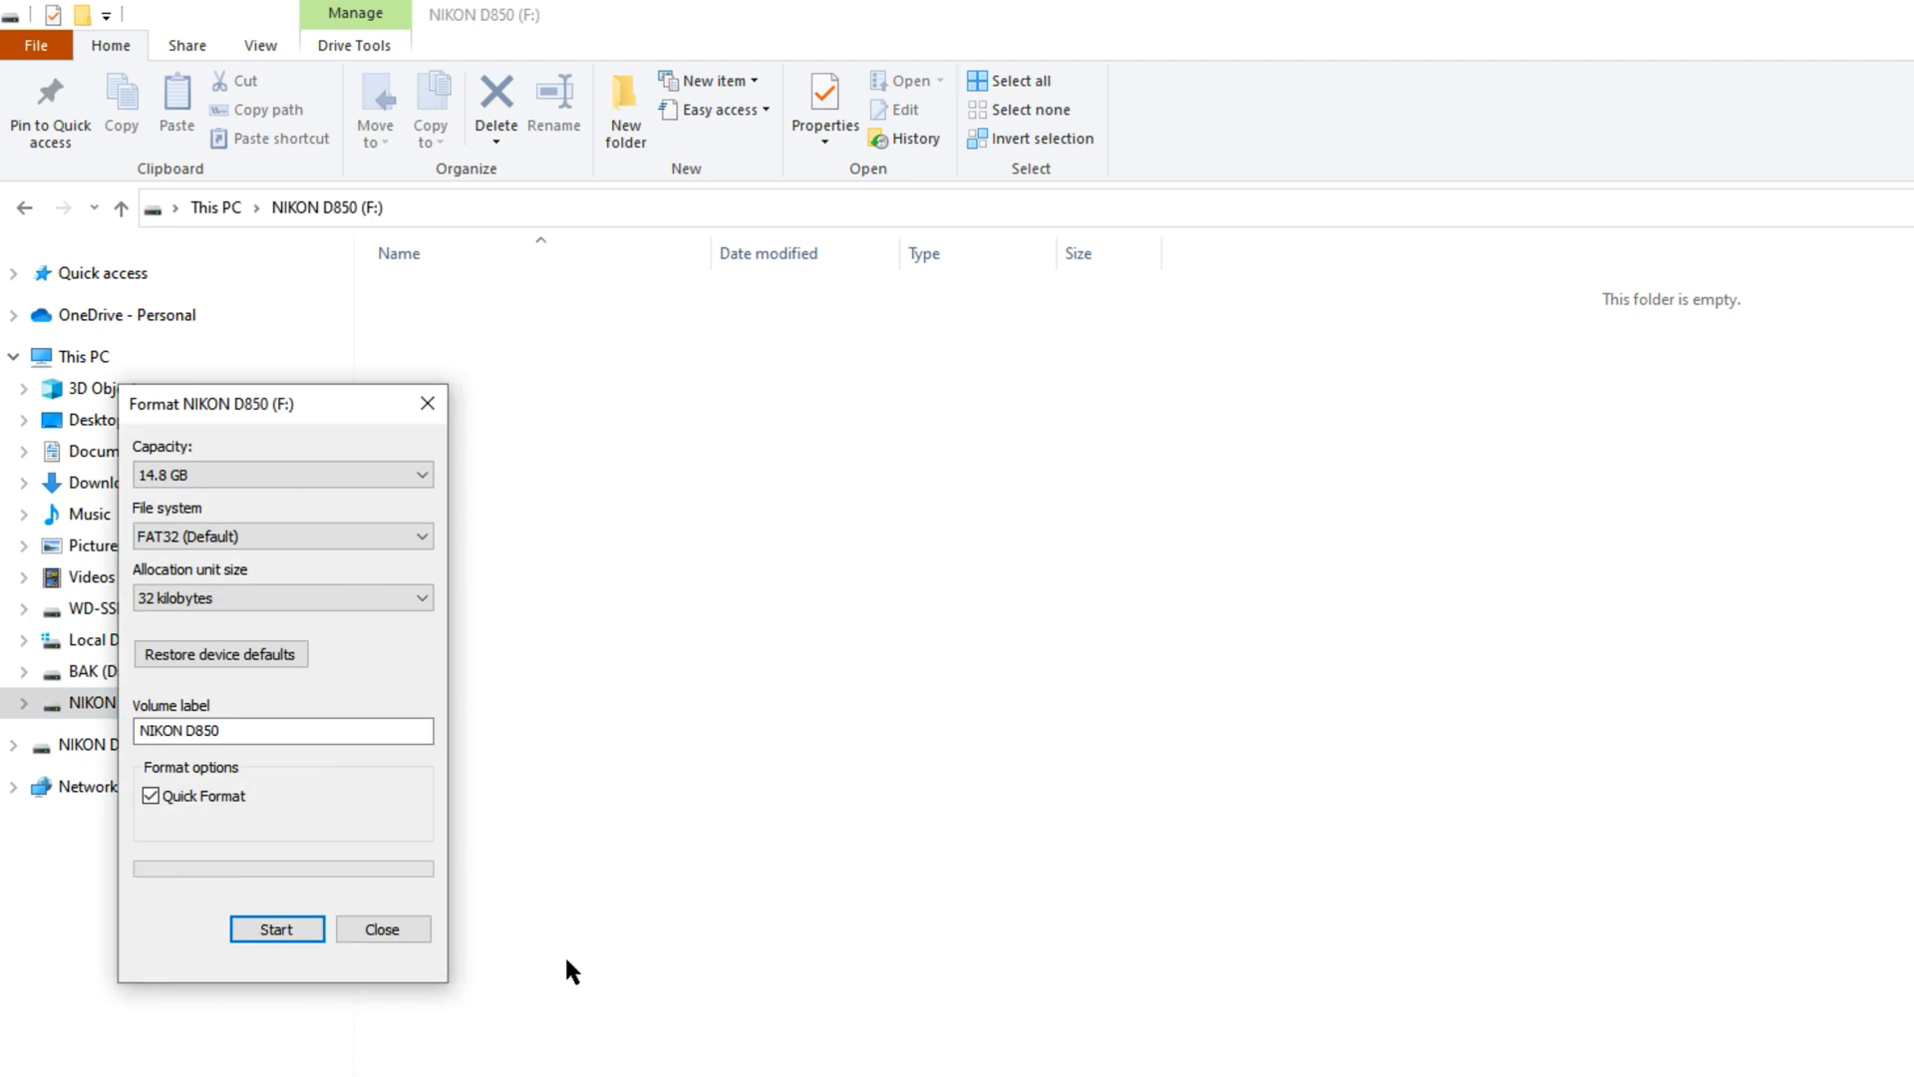
# Start a quick format of the card as FAT32 with 32 KB allocation units
pyautogui.click(275, 929)
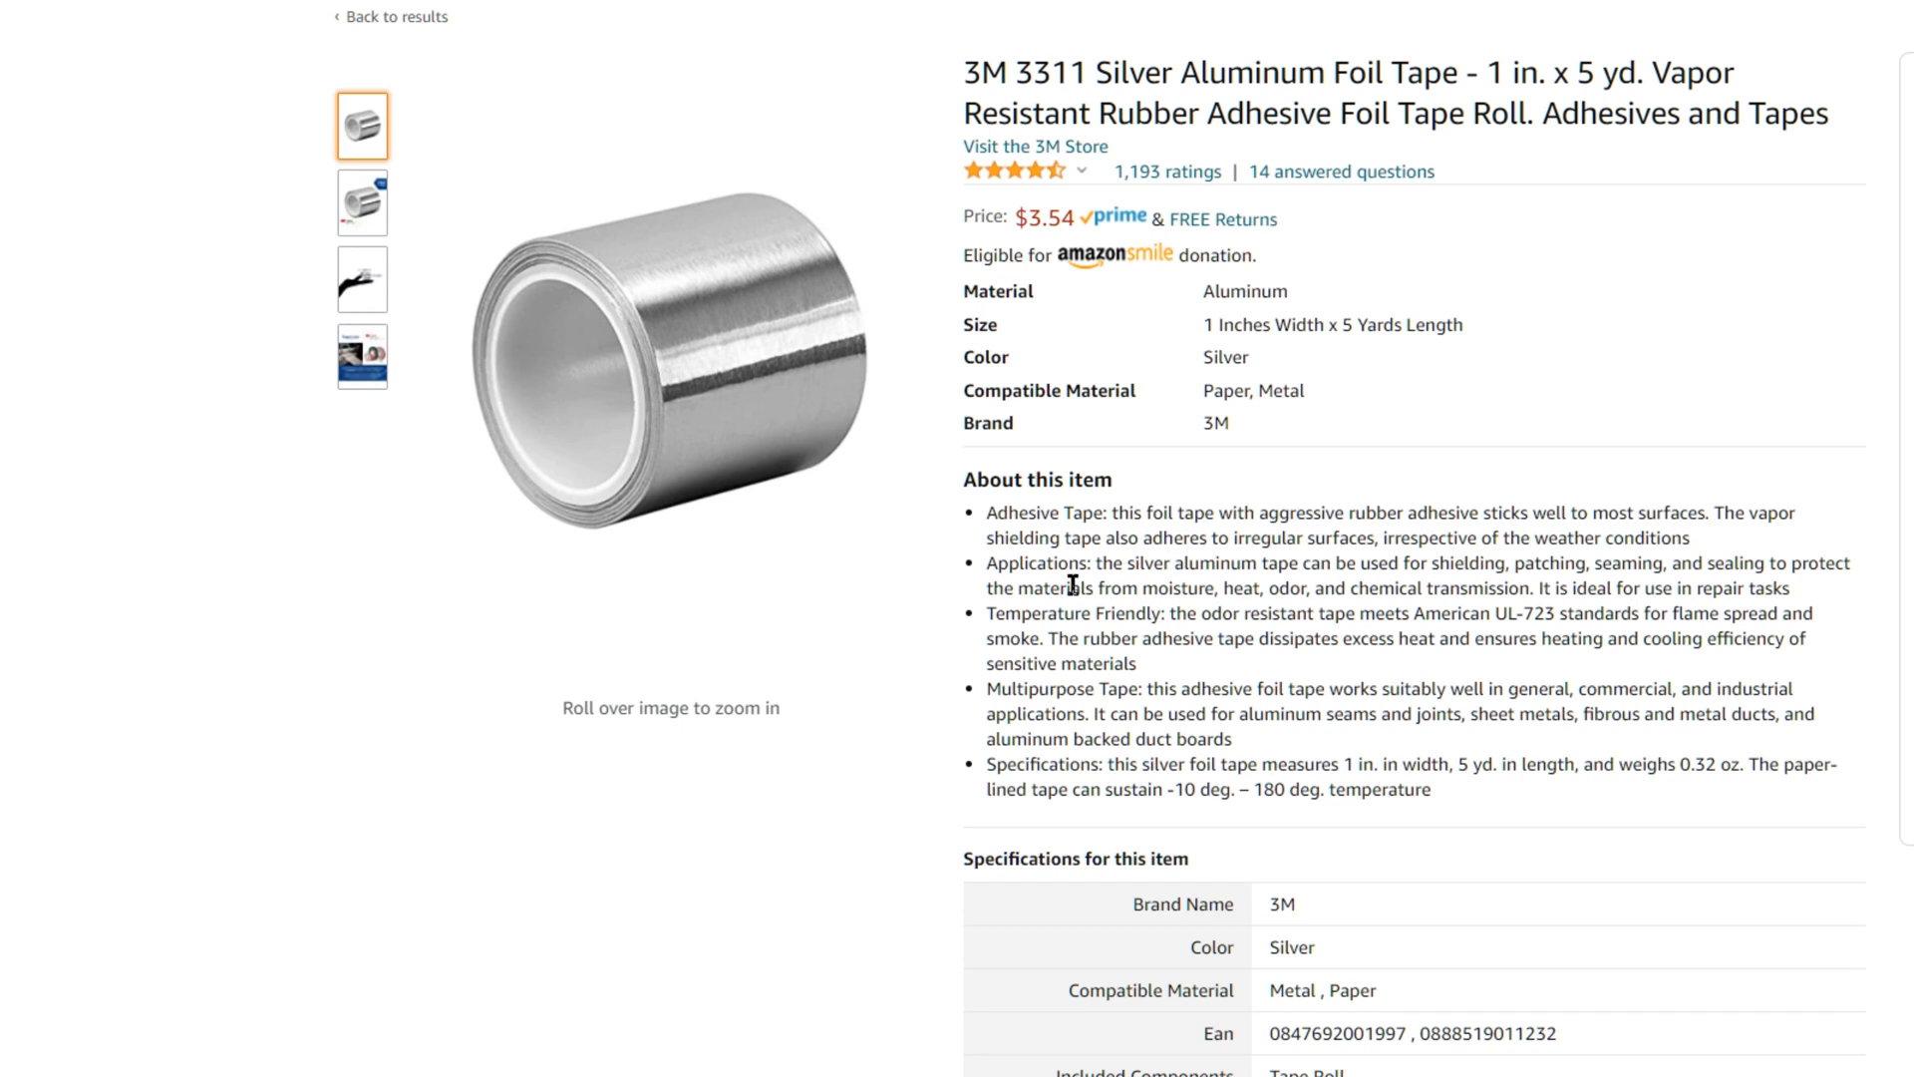
pyautogui.moveTo(684, 894)
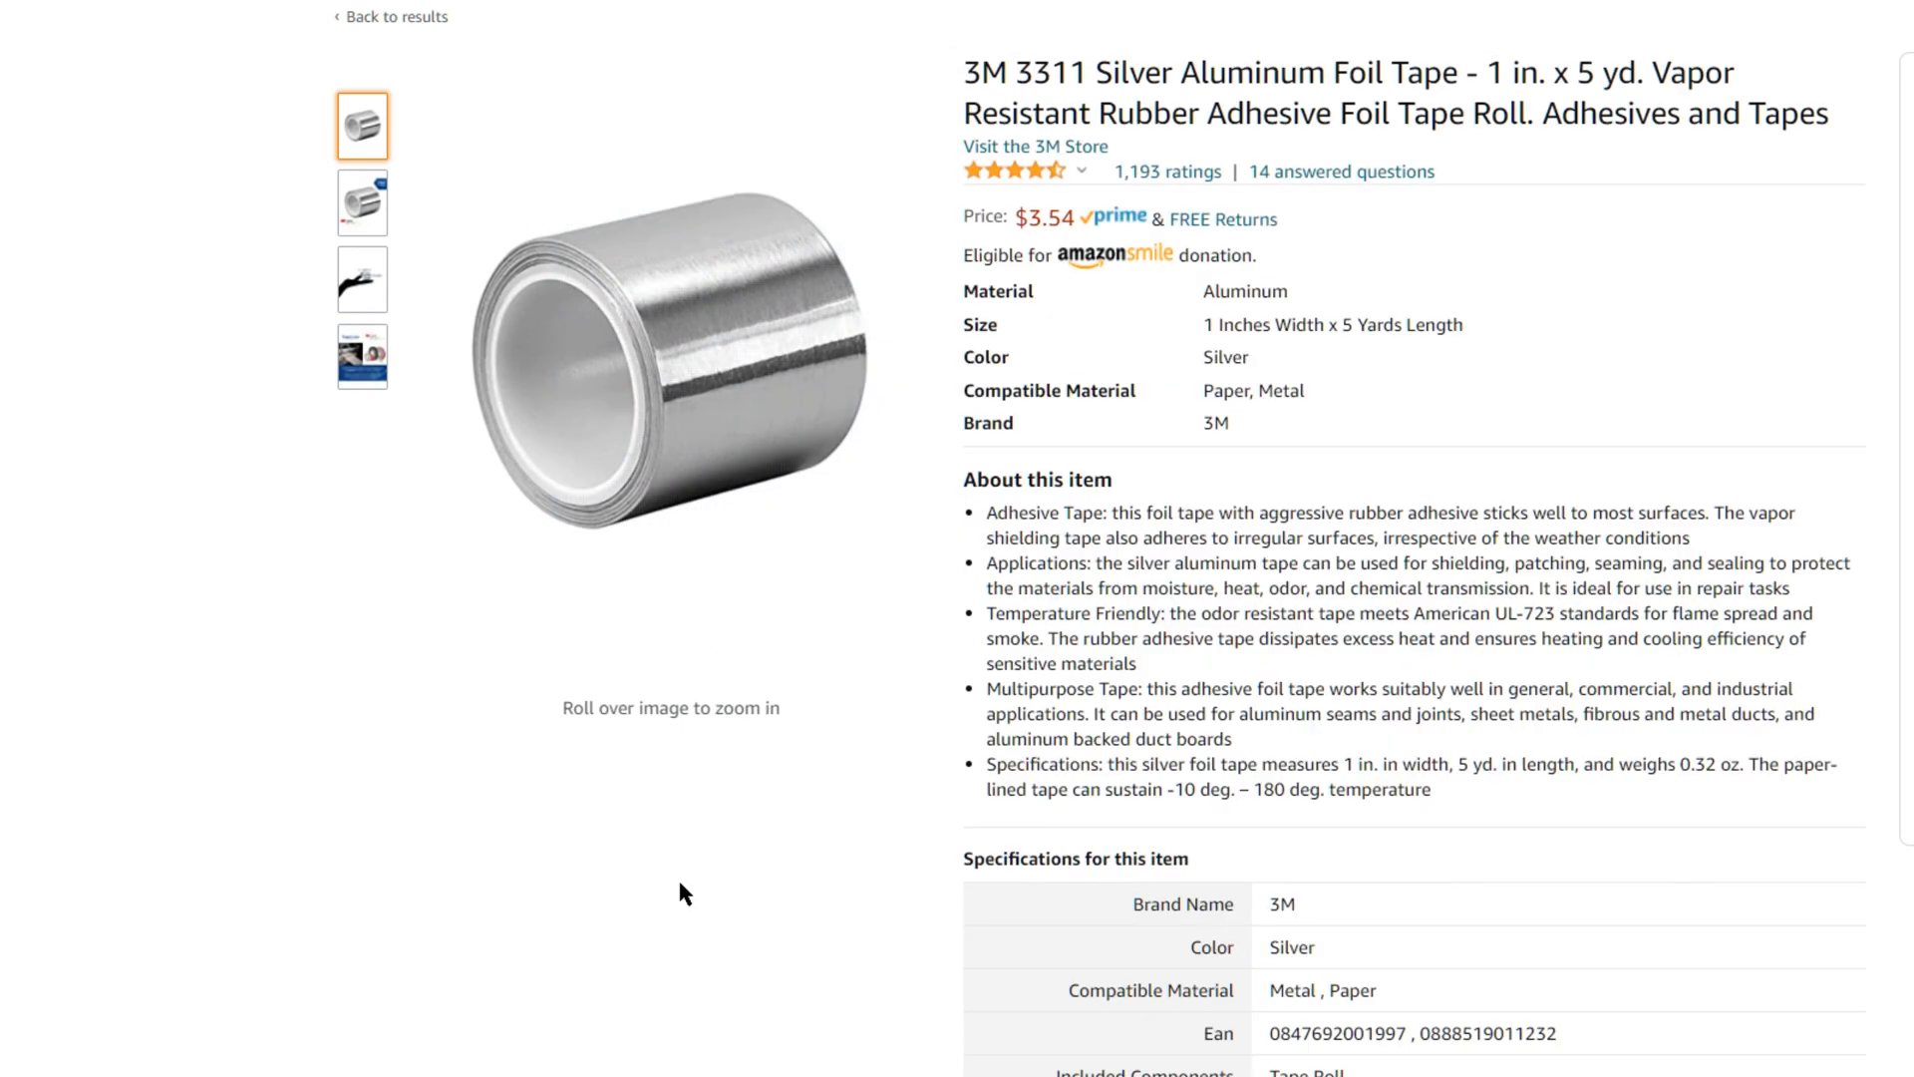
pyautogui.moveTo(646, 809)
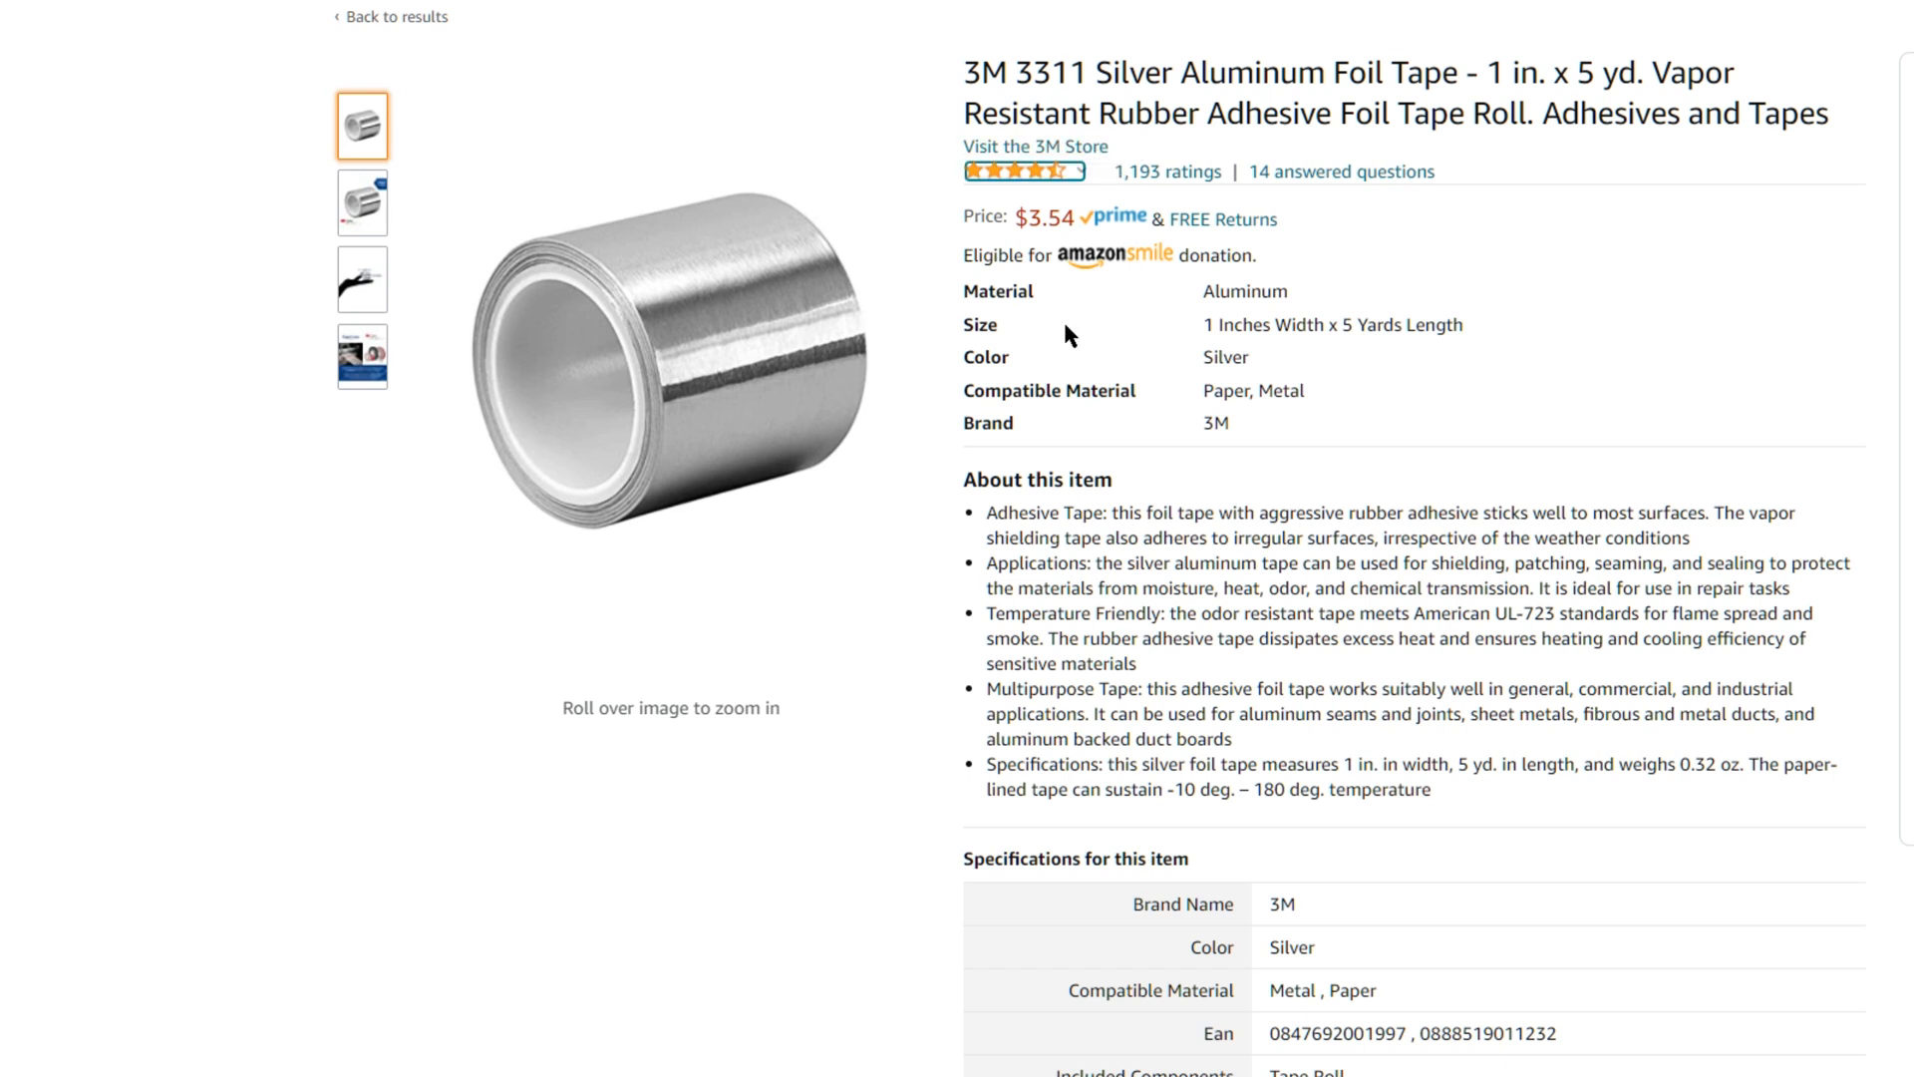
pyautogui.moveTo(1081, 235)
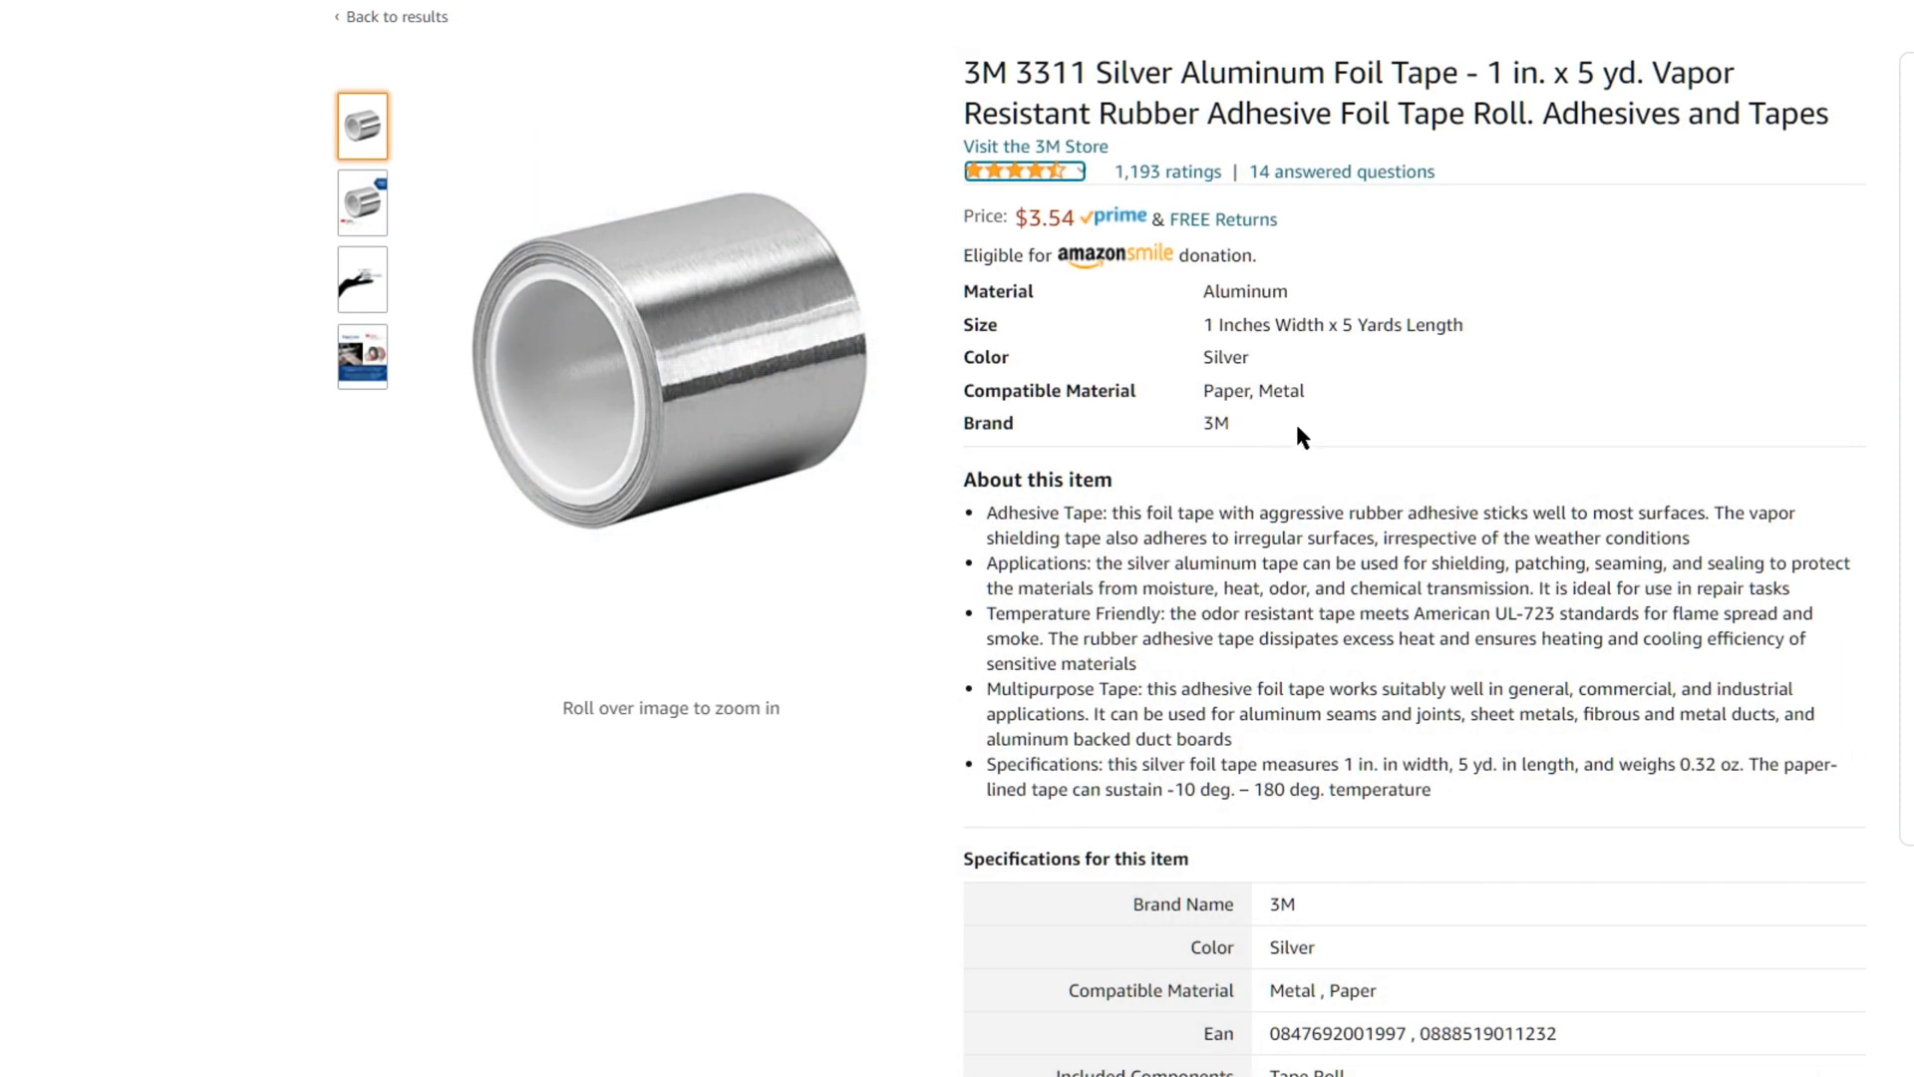
pyautogui.moveTo(1244, 415)
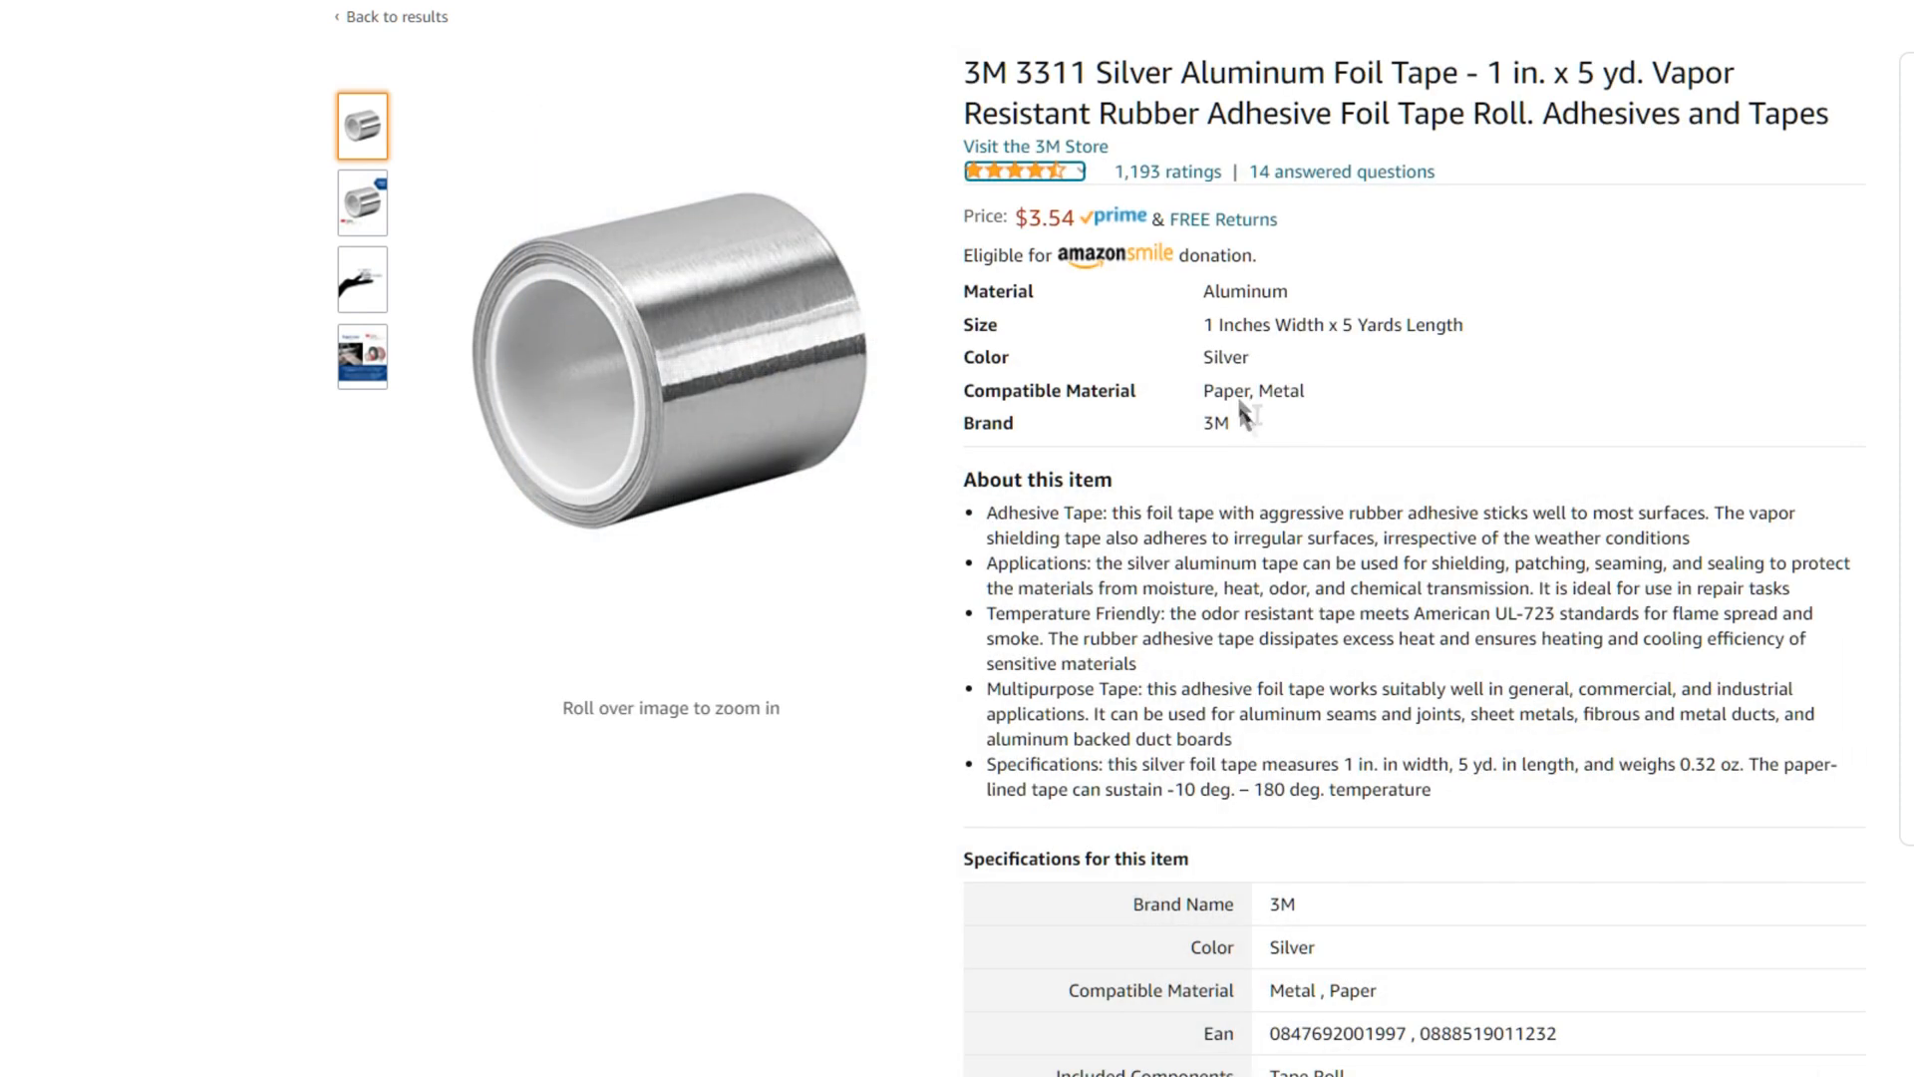
pyautogui.moveTo(1155, 395)
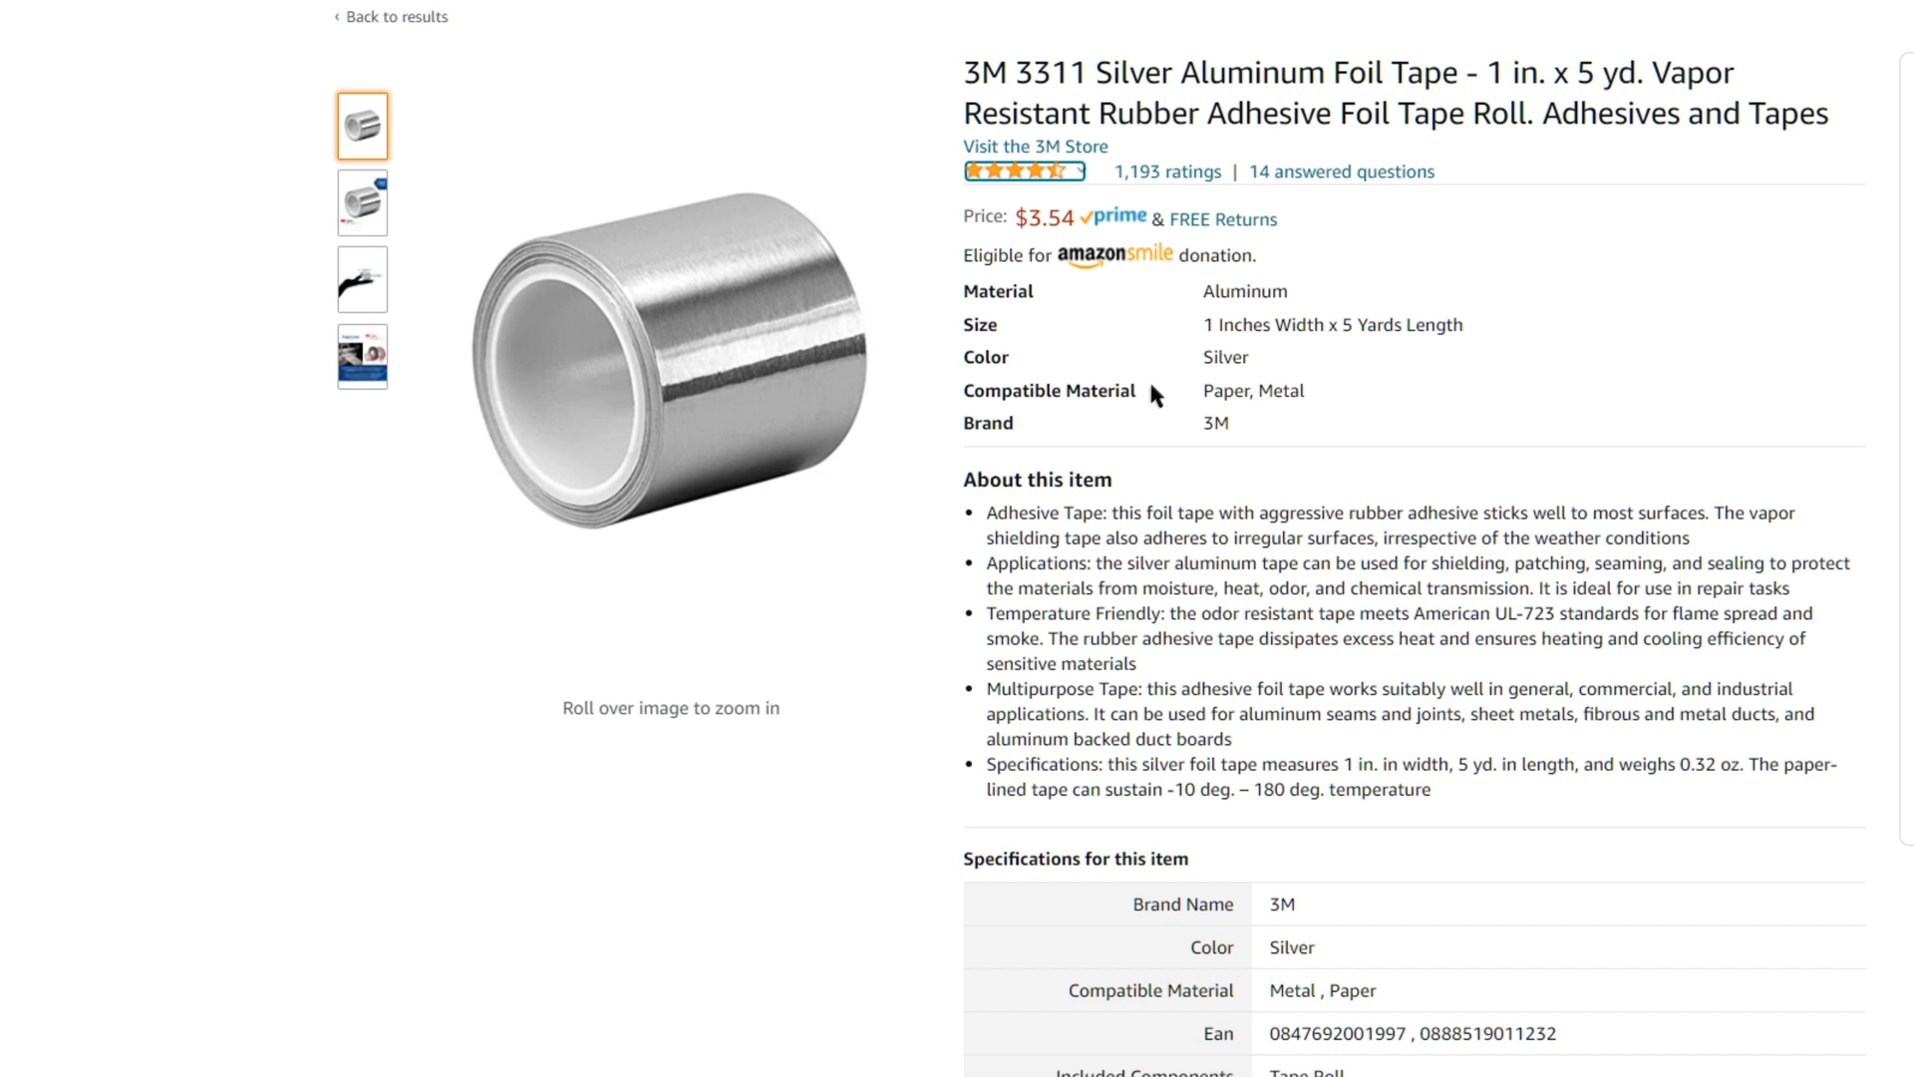
pyautogui.moveTo(1124, 421)
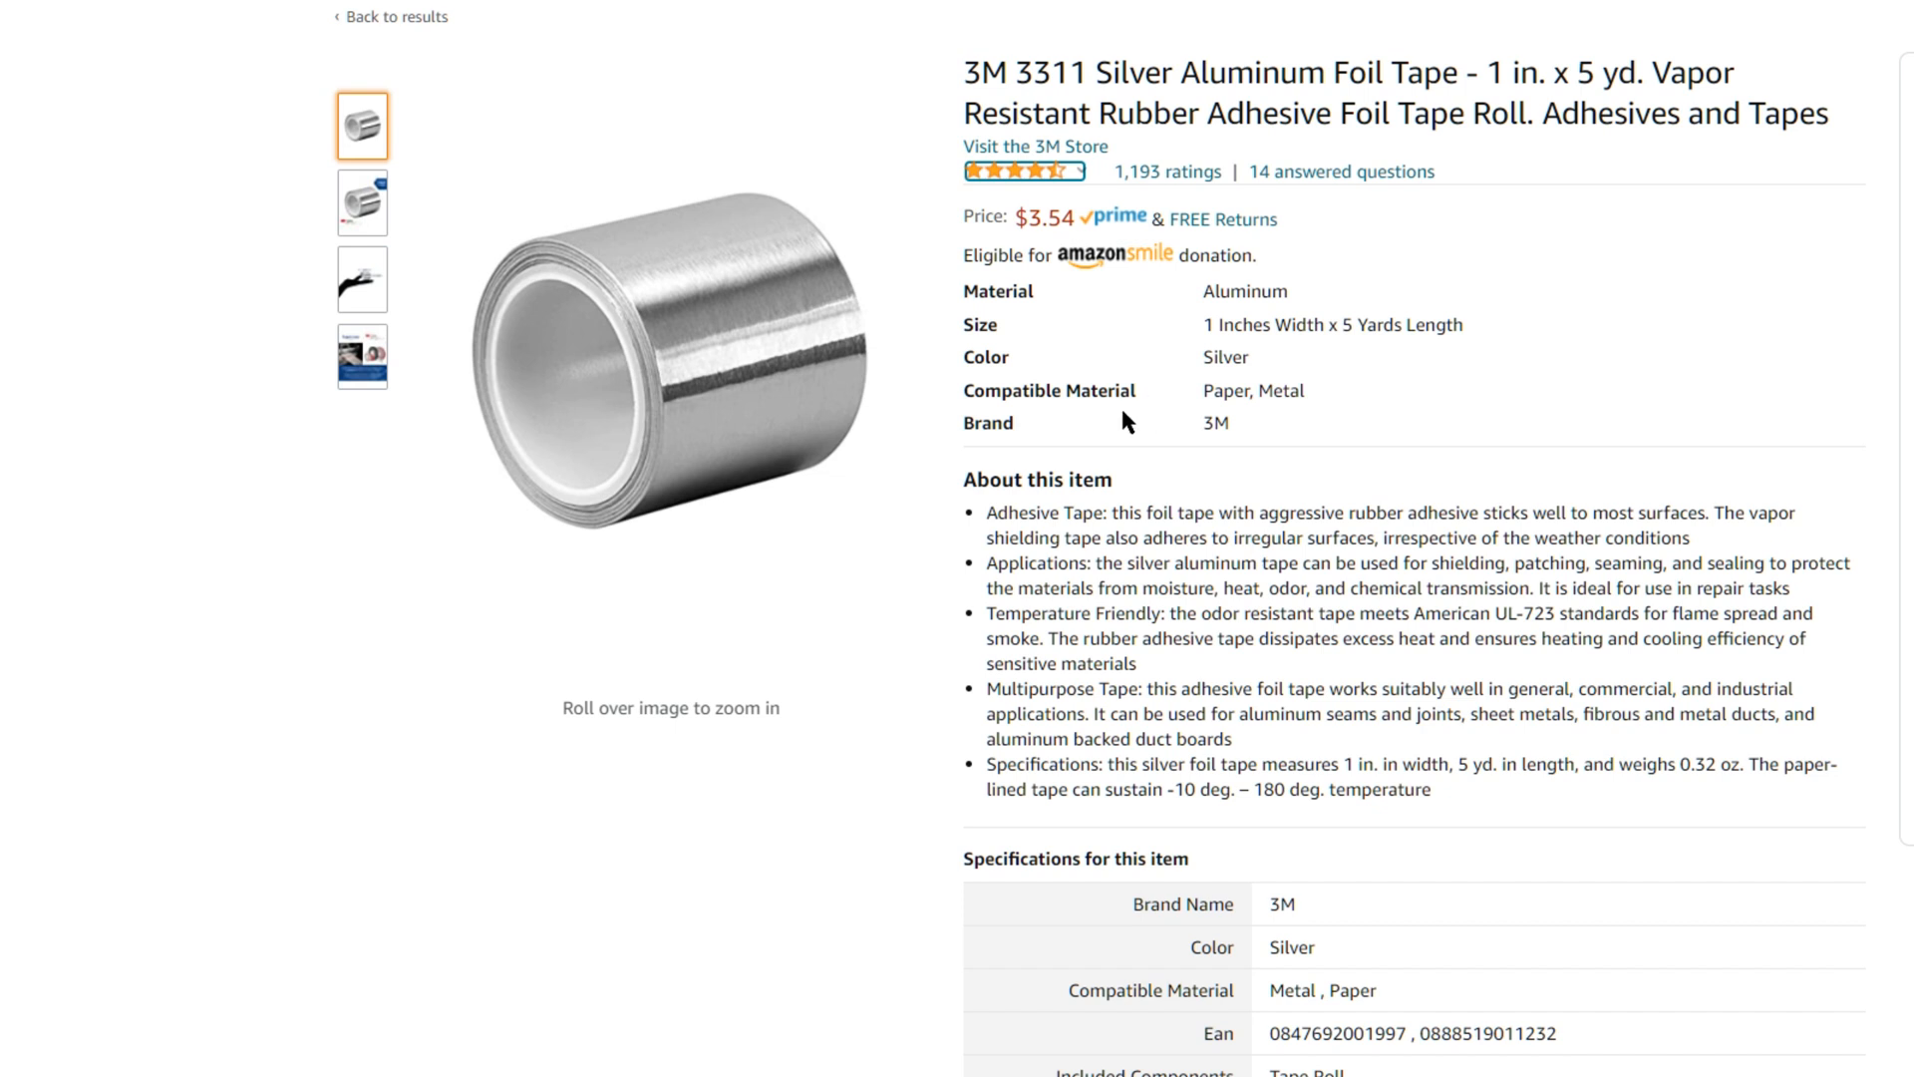
pyautogui.moveTo(1133, 367)
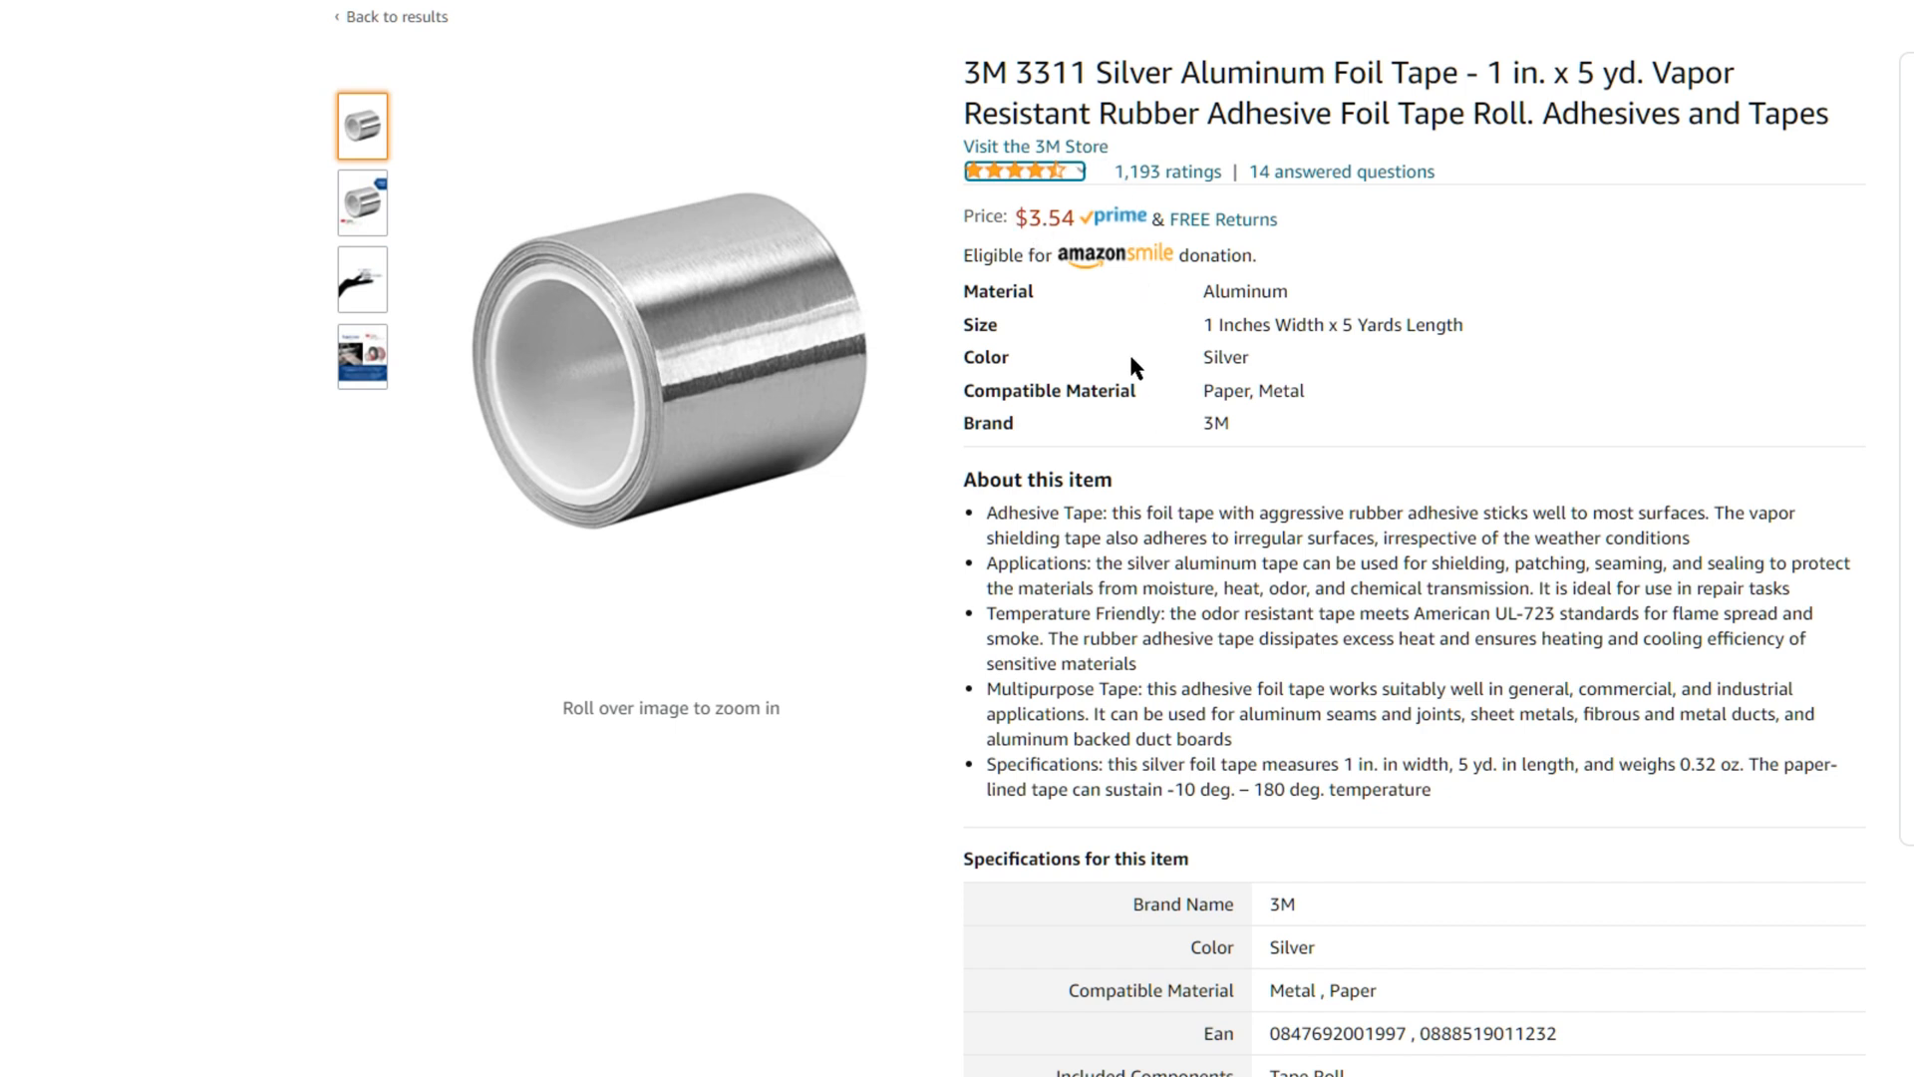